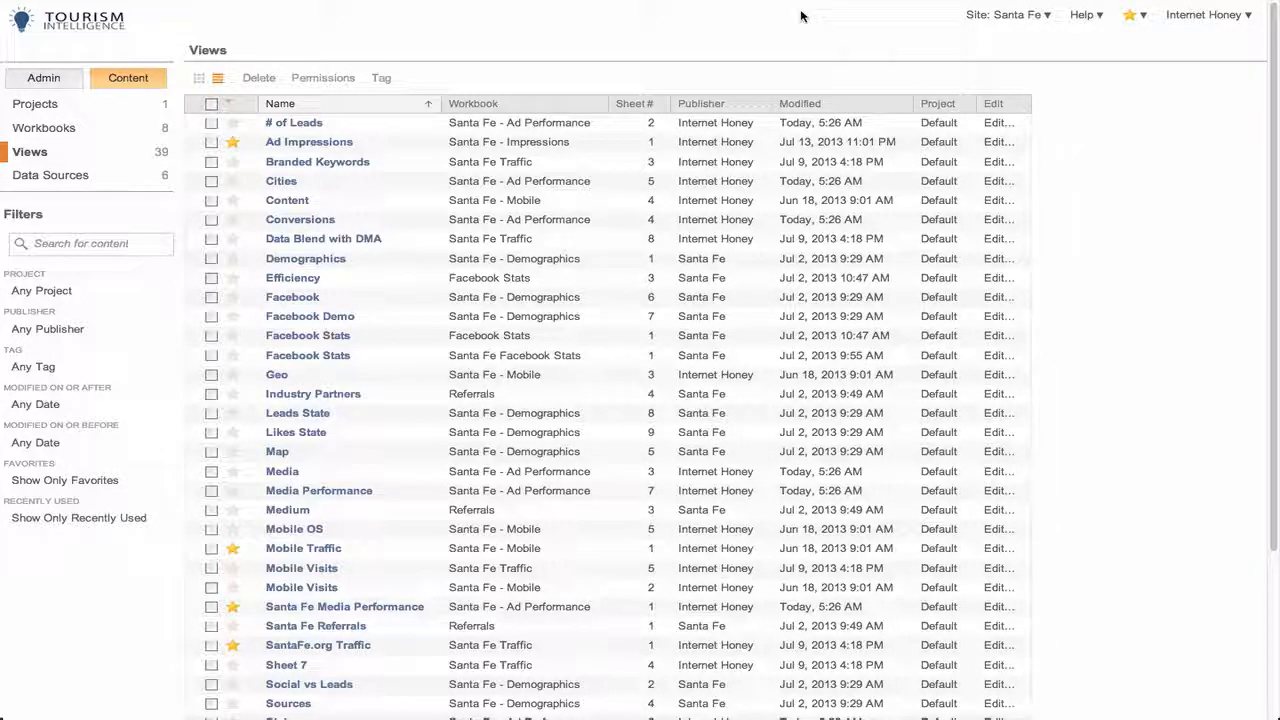
mouse_move(398, 14)
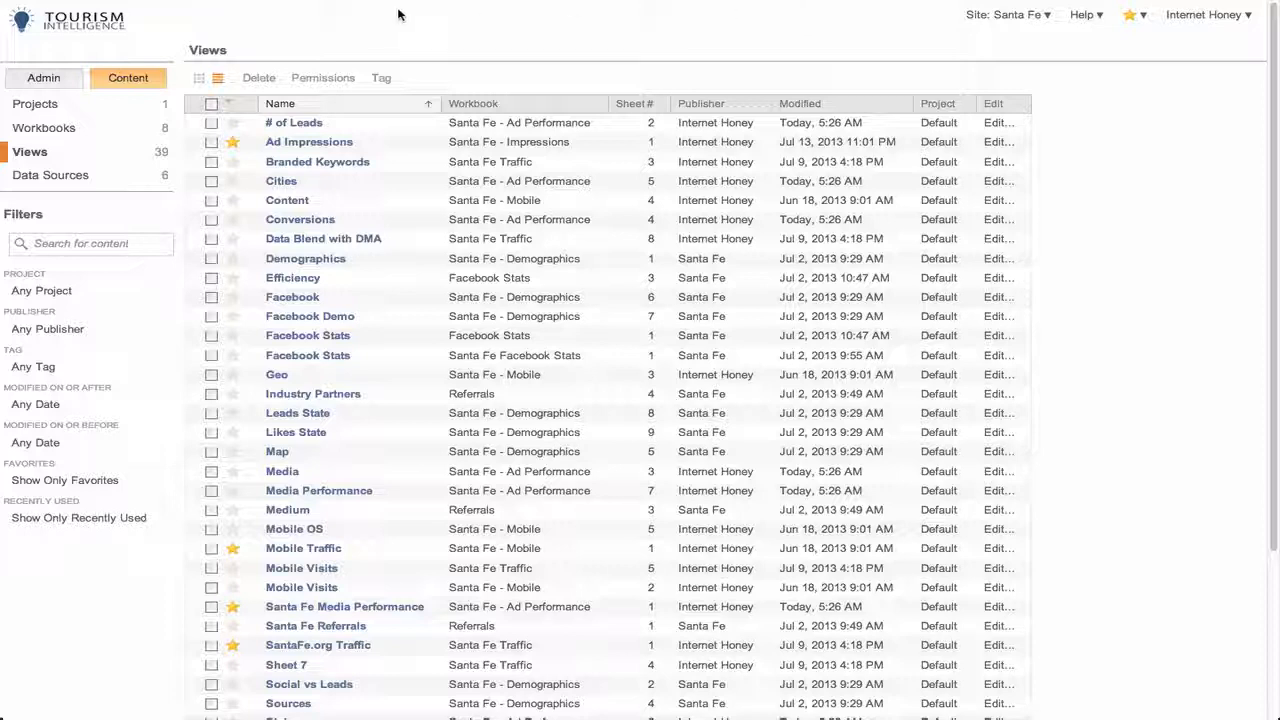
mouse_move(400, 28)
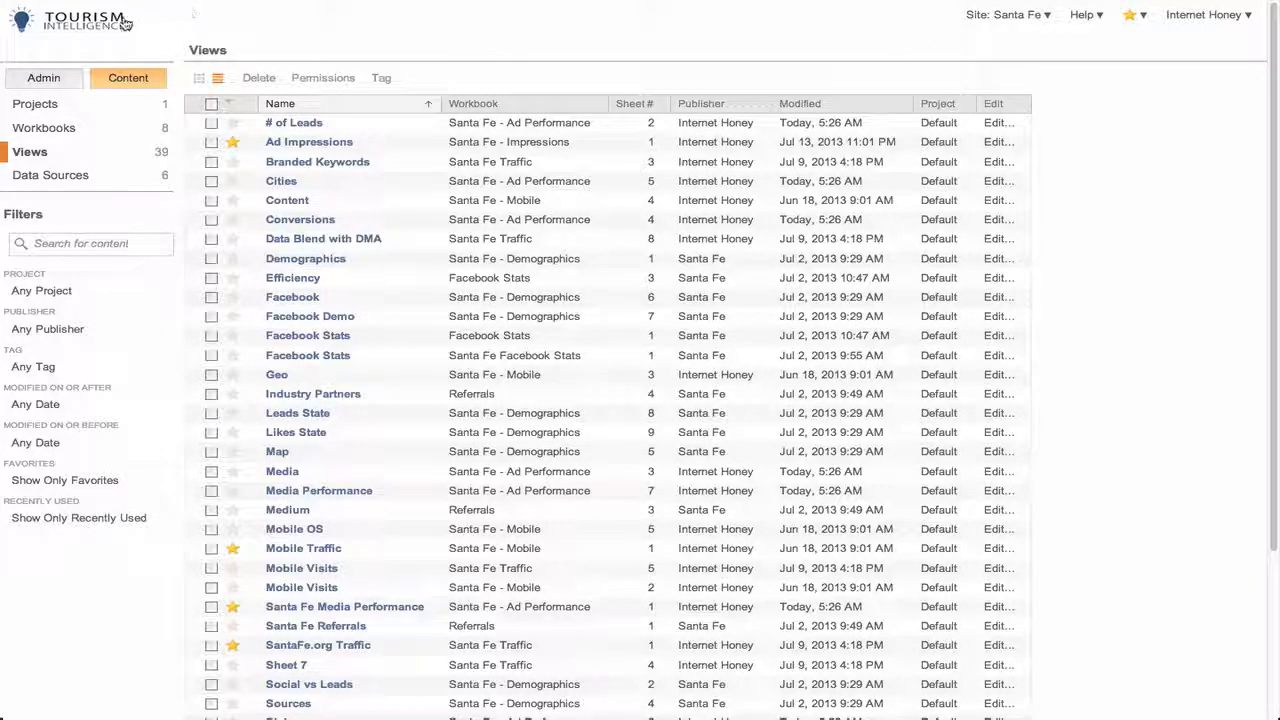
Show the Santa Fe workbooks, then switch the site to Colorado to list its fourteen workbooks
click(44, 128)
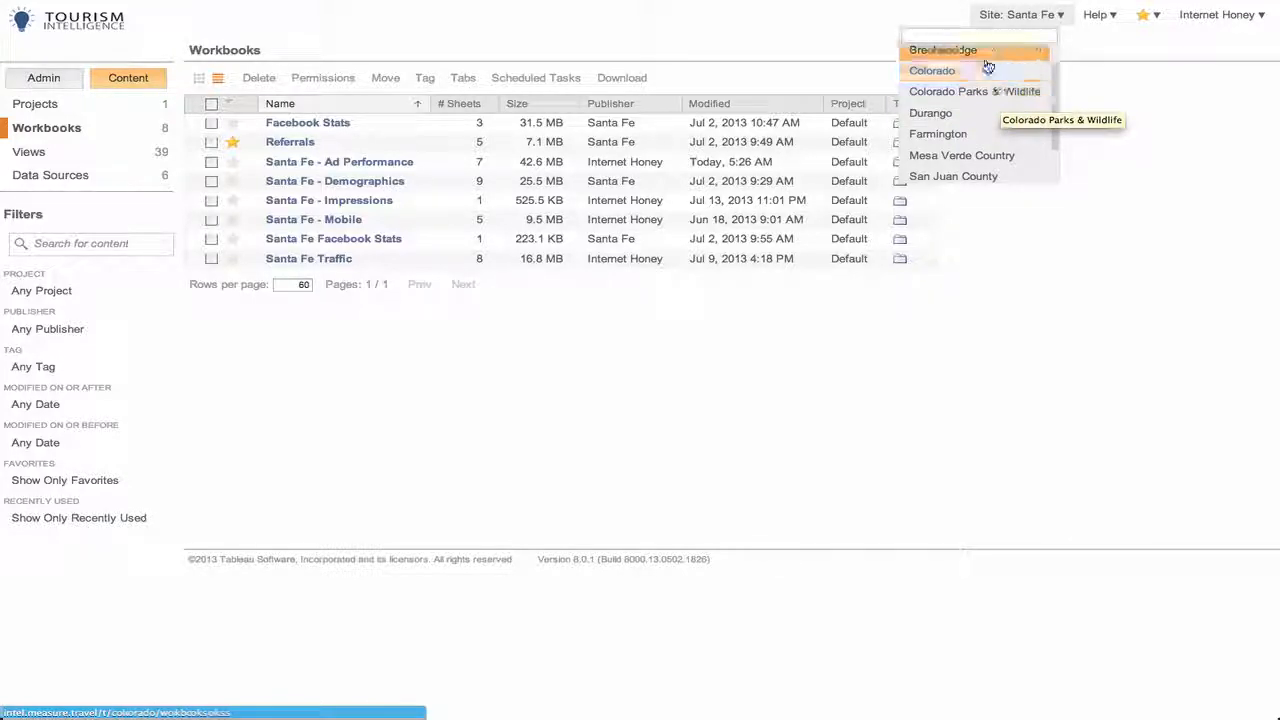
click(932, 70)
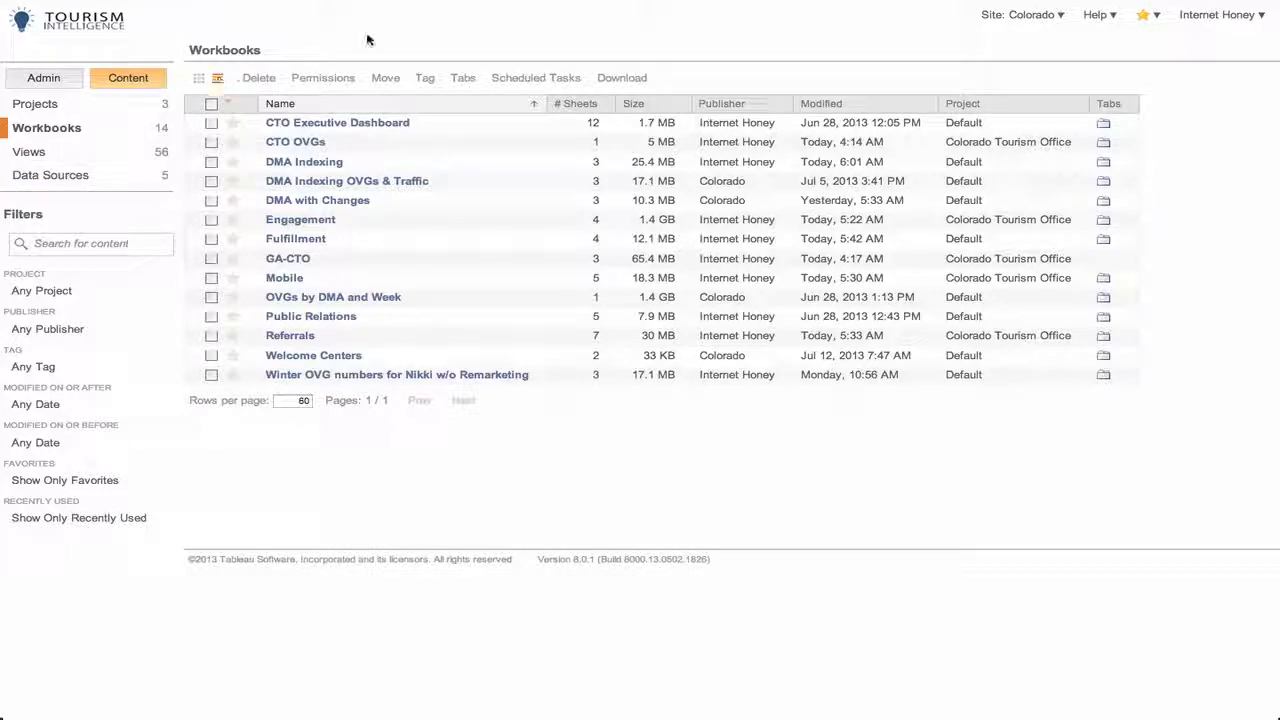
click(216, 78)
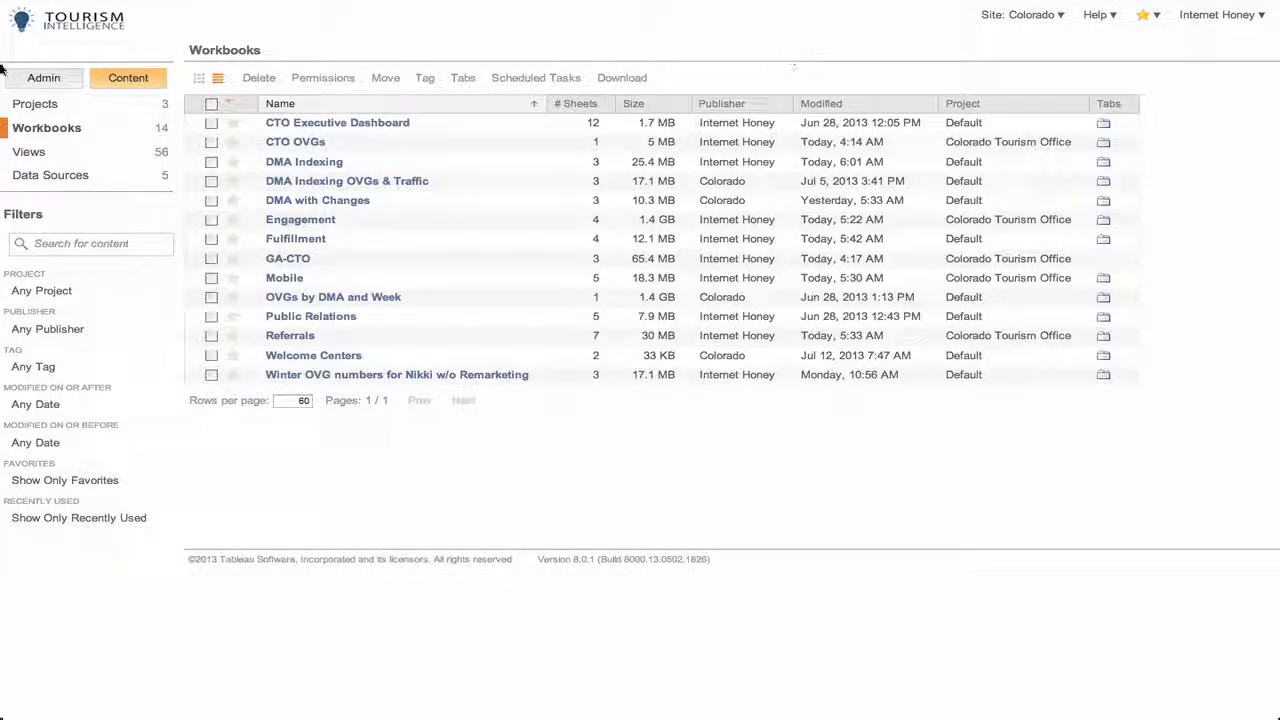
Enter the Admin area, pass through Sites, and show the All Users list of fifteen users
click(44, 76)
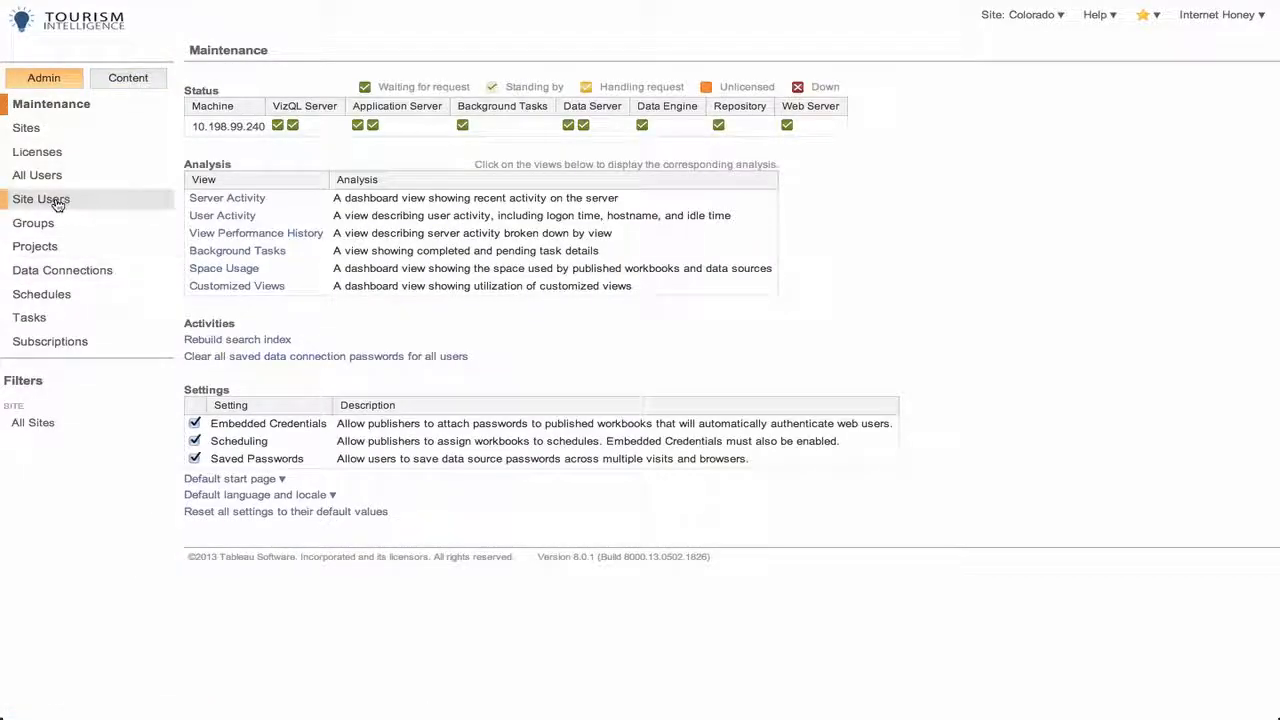
click(26, 128)
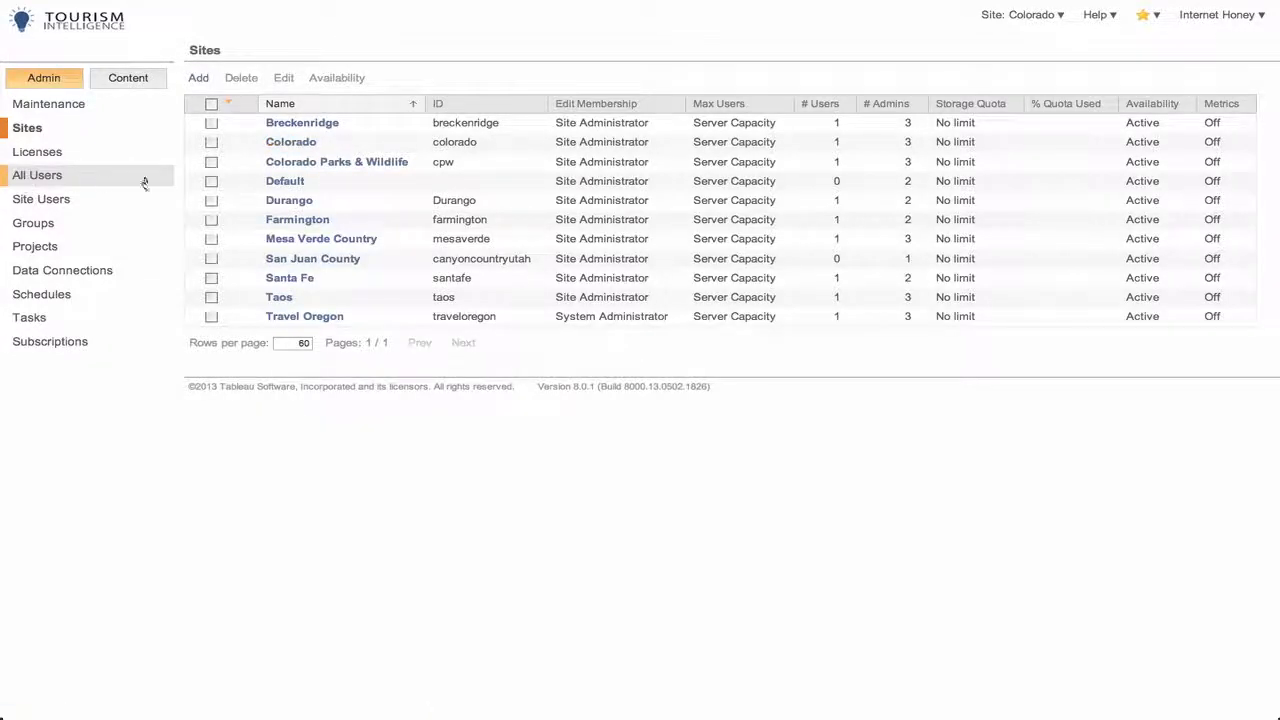
click(36, 176)
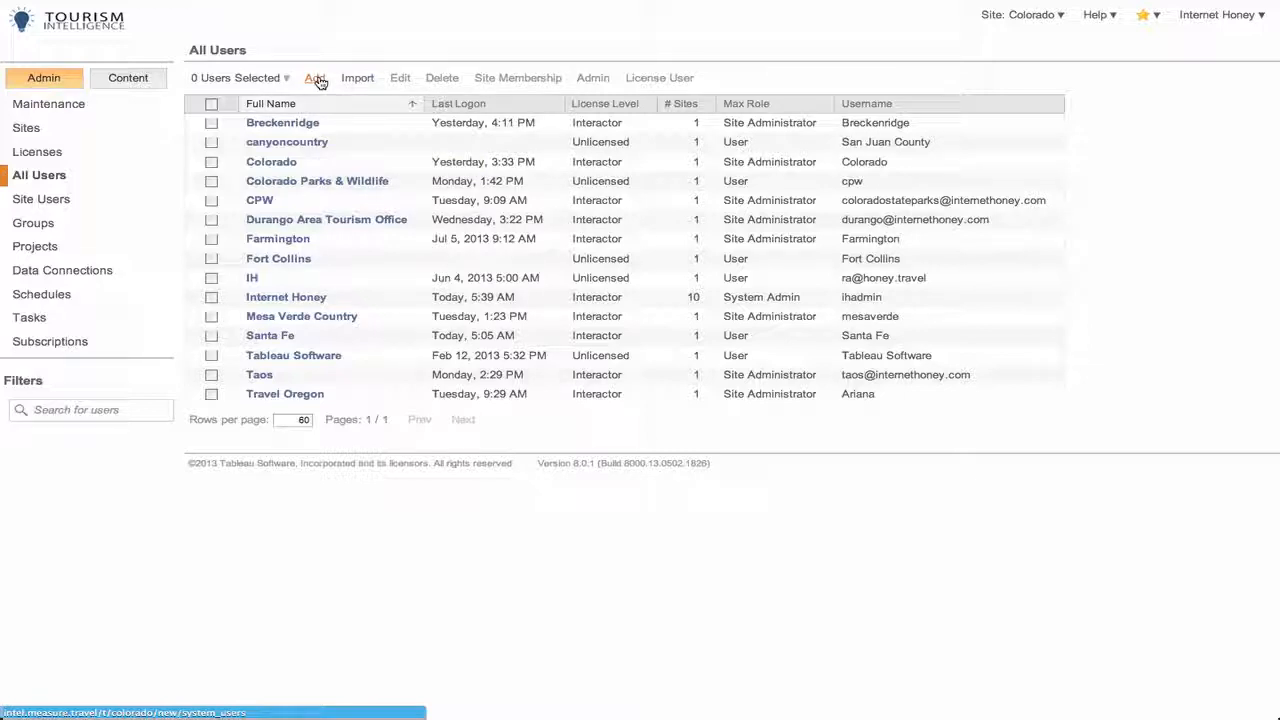
click(212, 140)
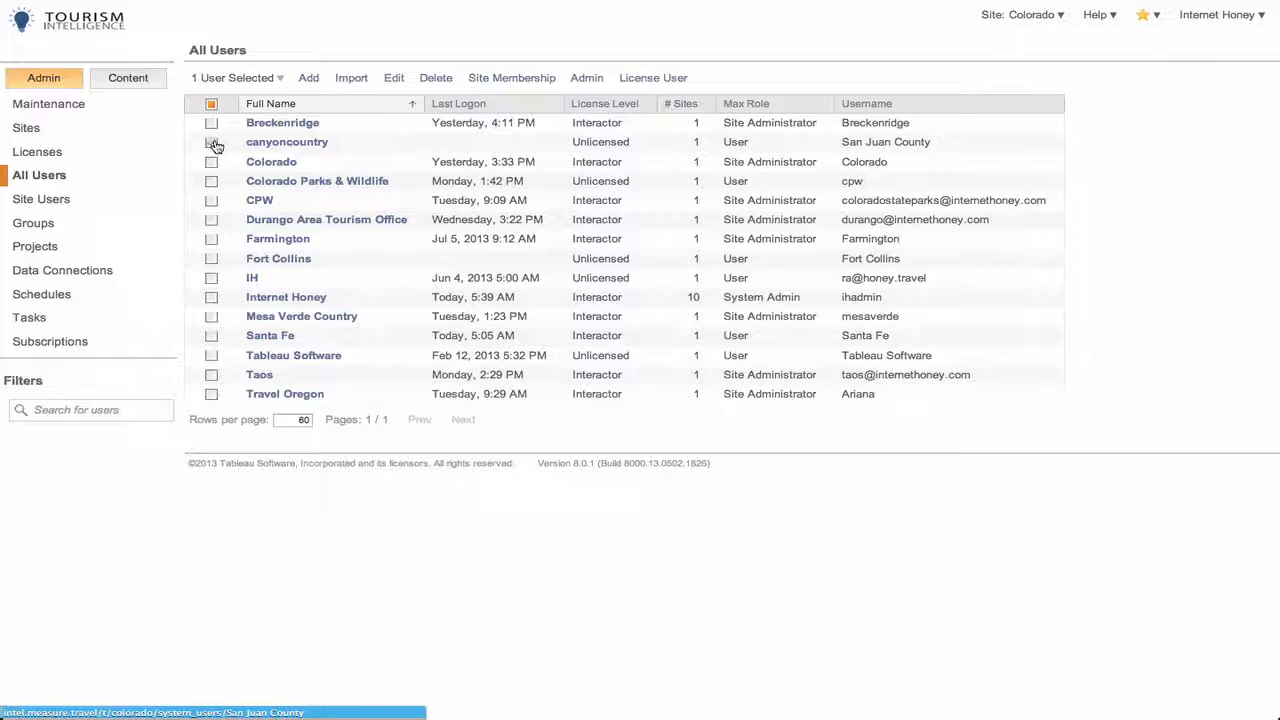
click(212, 140)
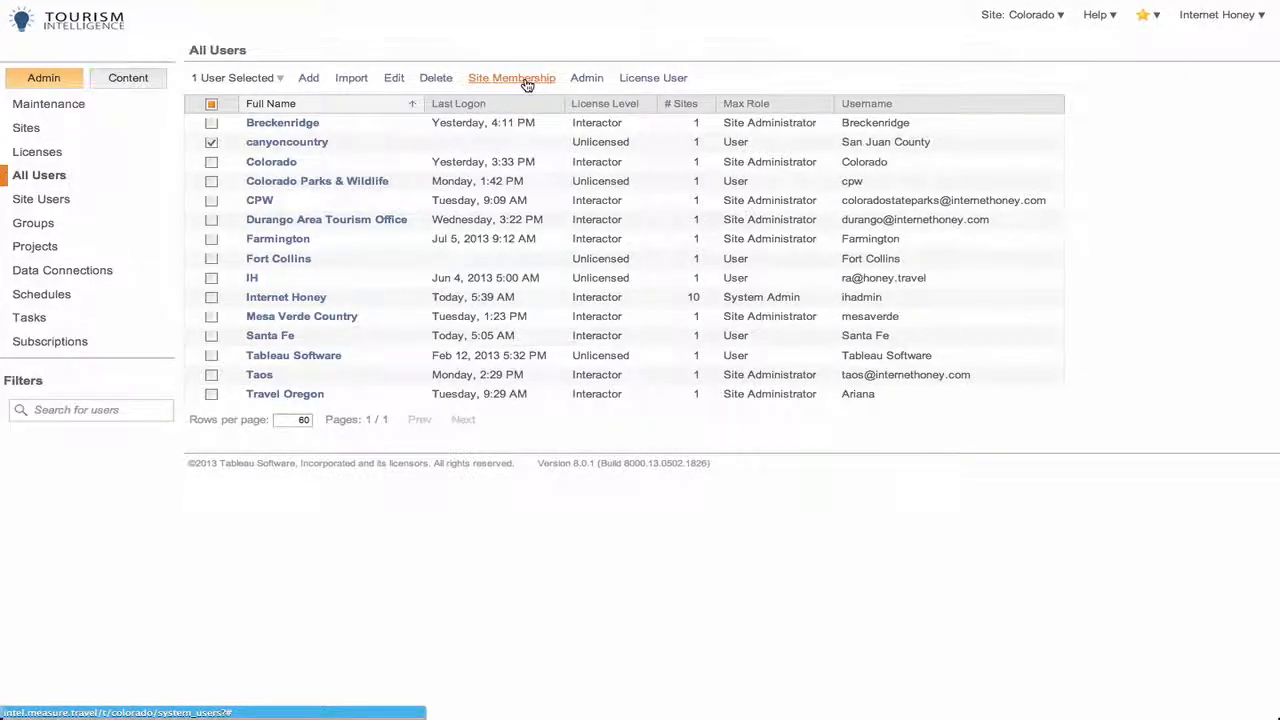
click(512, 76)
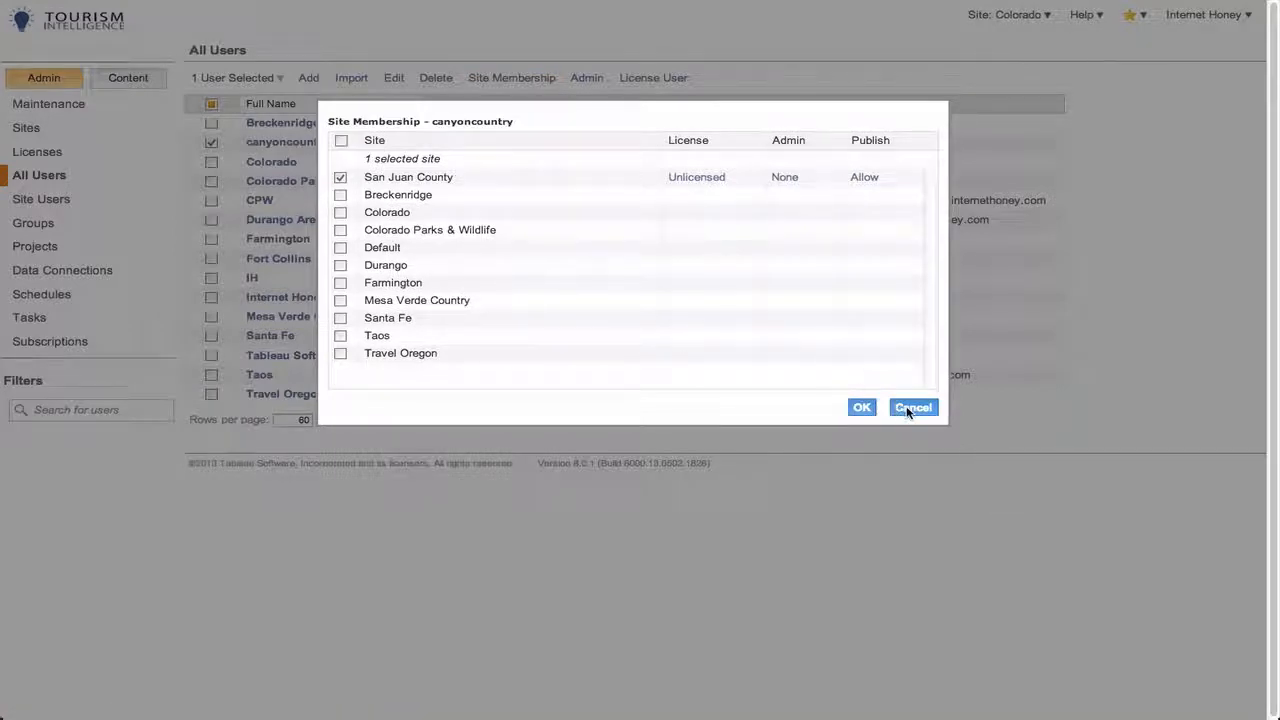
click(912, 408)
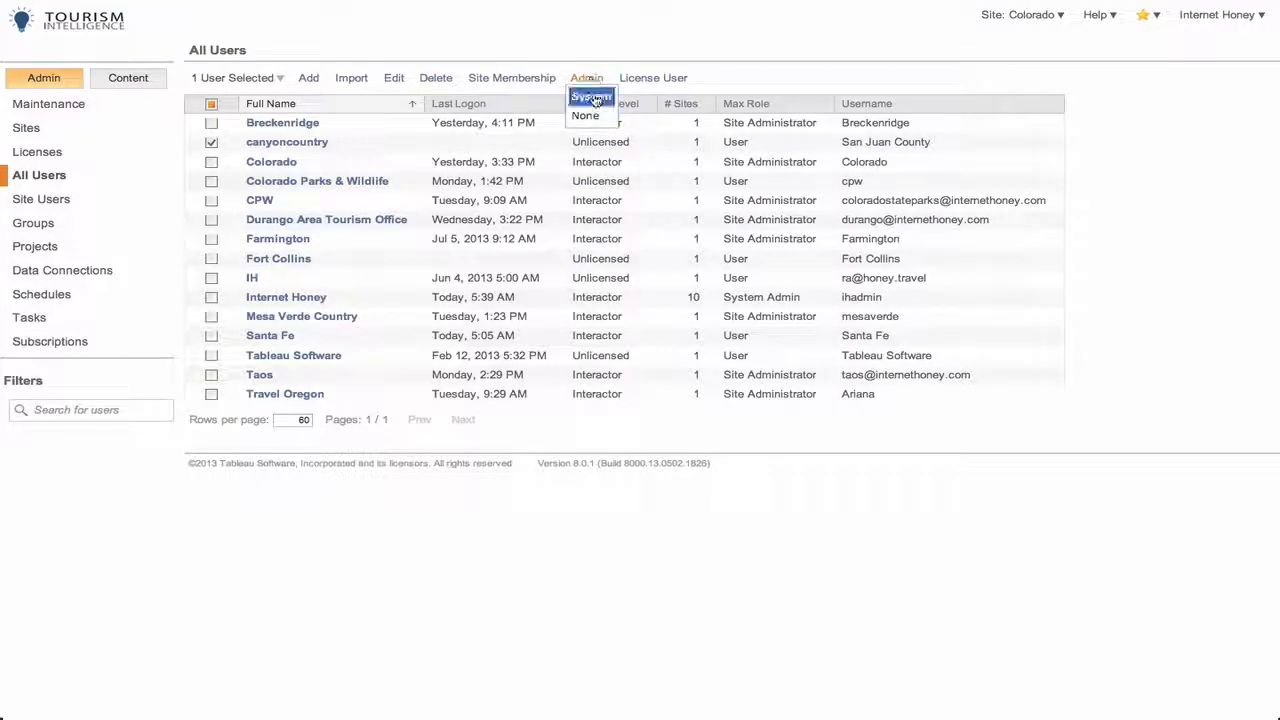
mouse_move(584, 116)
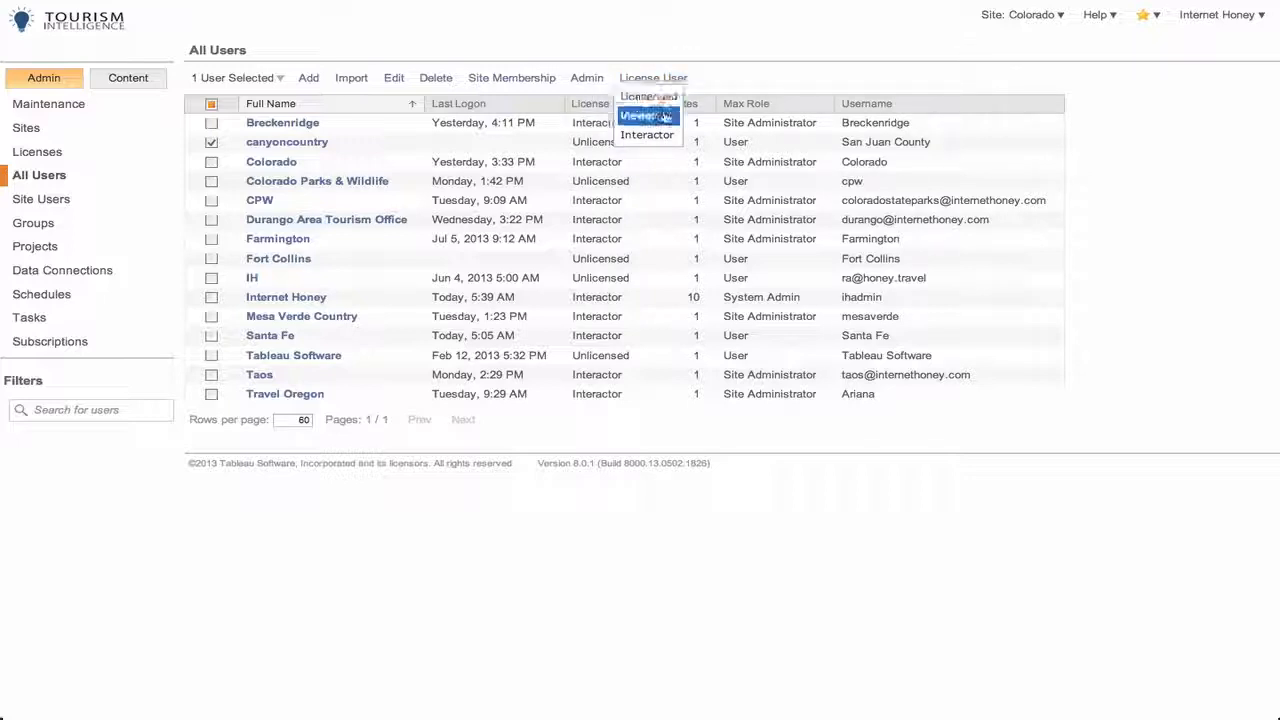
mouse_move(648, 134)
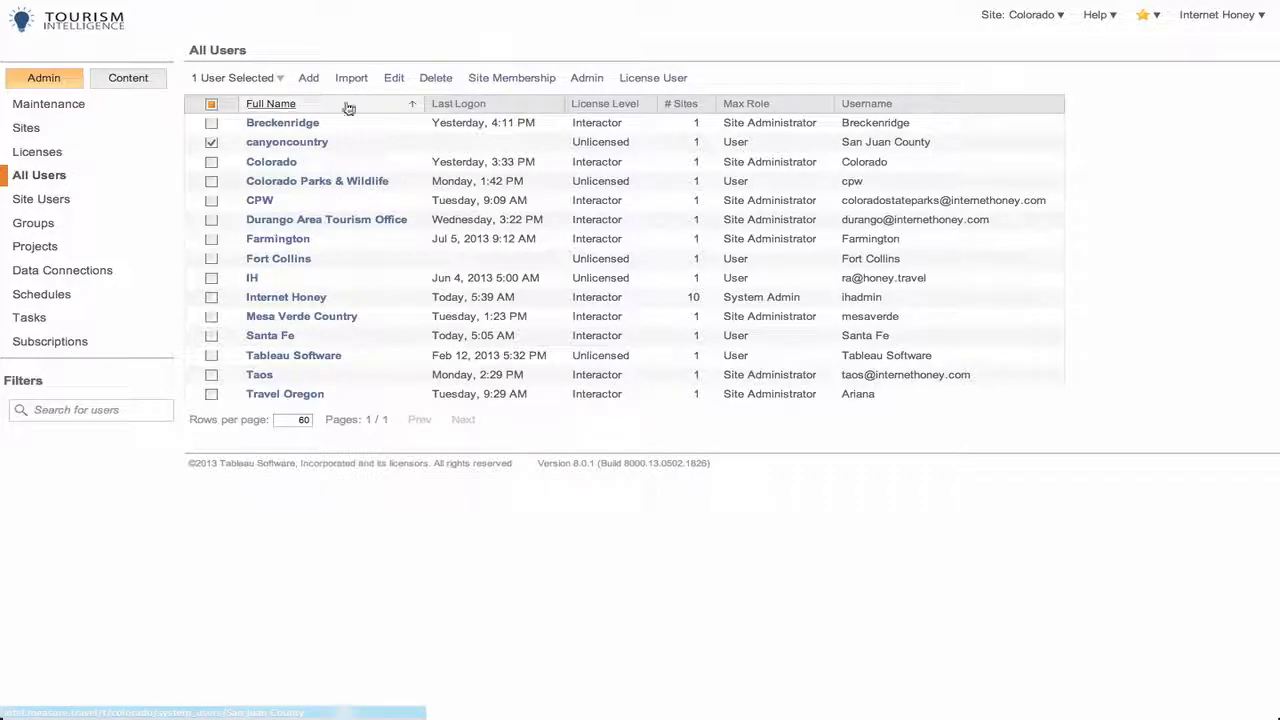
View user canyoncountry's details (San Juan County, no content), then close them
click(288, 140)
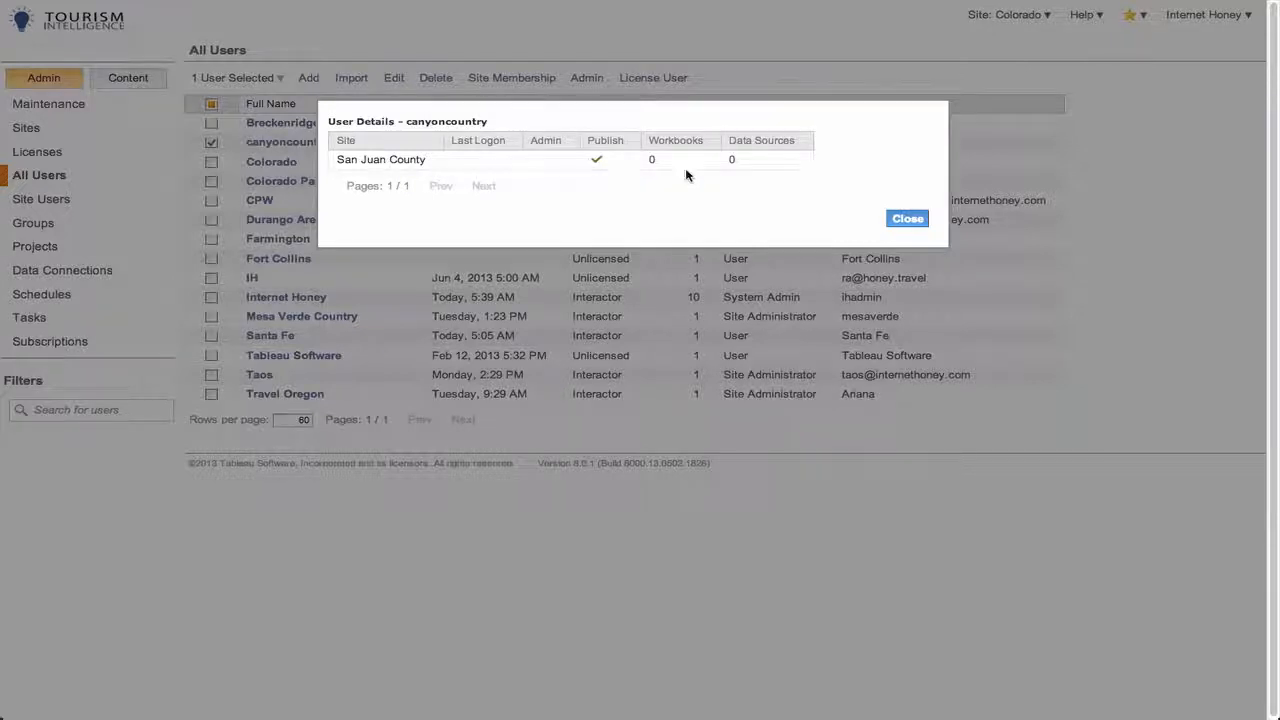
click(906, 218)
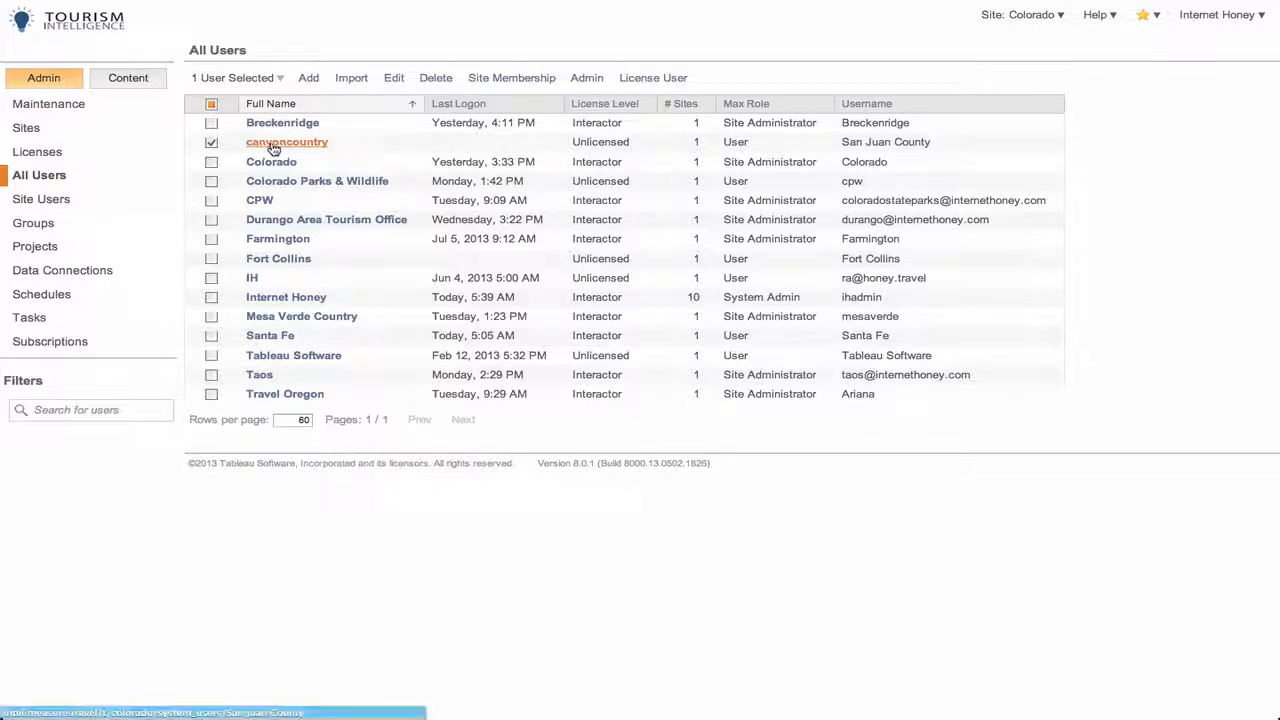
mouse_move(408, 156)
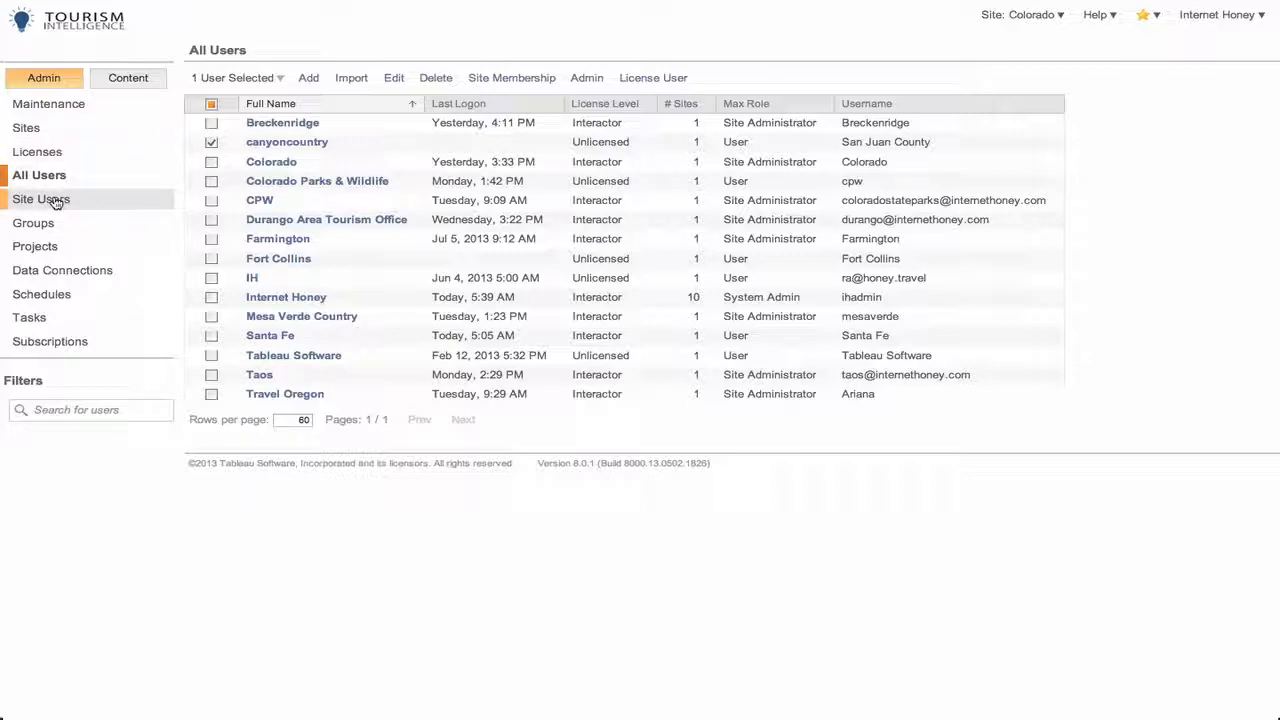
mouse_move(62, 270)
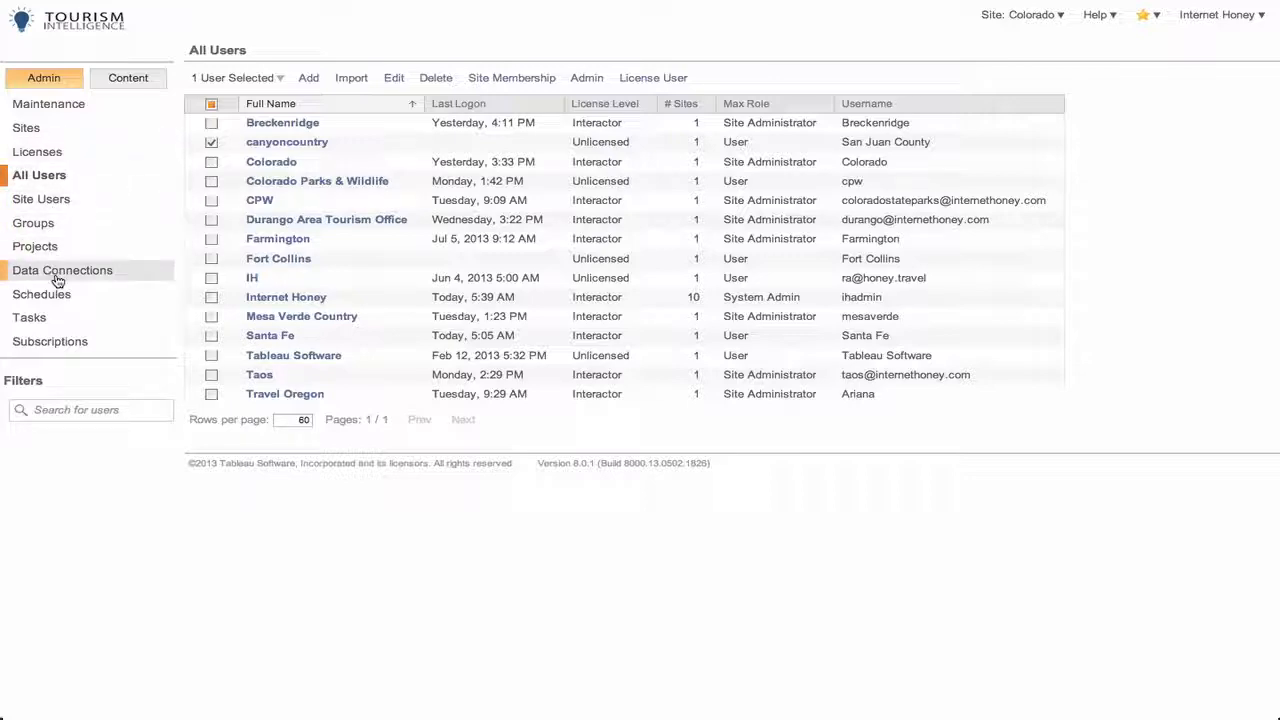
Review the Colorado site's Data Connections list, scrolling through types, names and modified dates
click(62, 270)
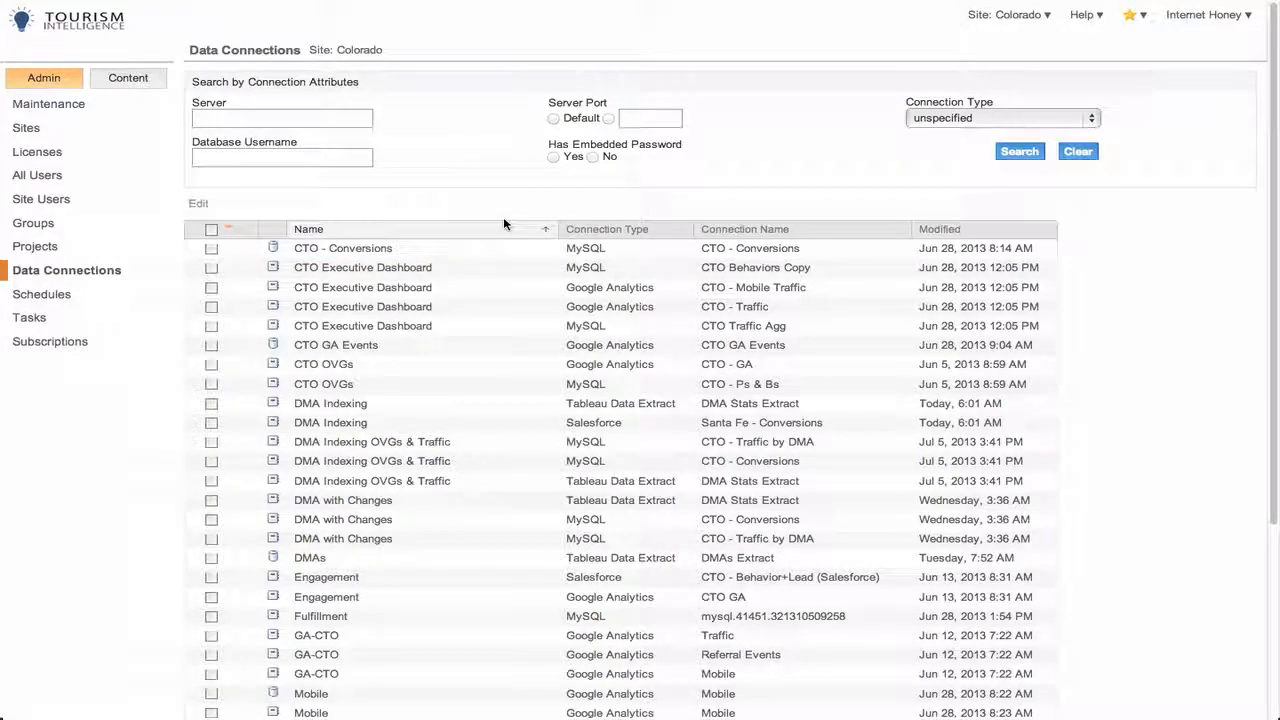
scroll(down, 3)
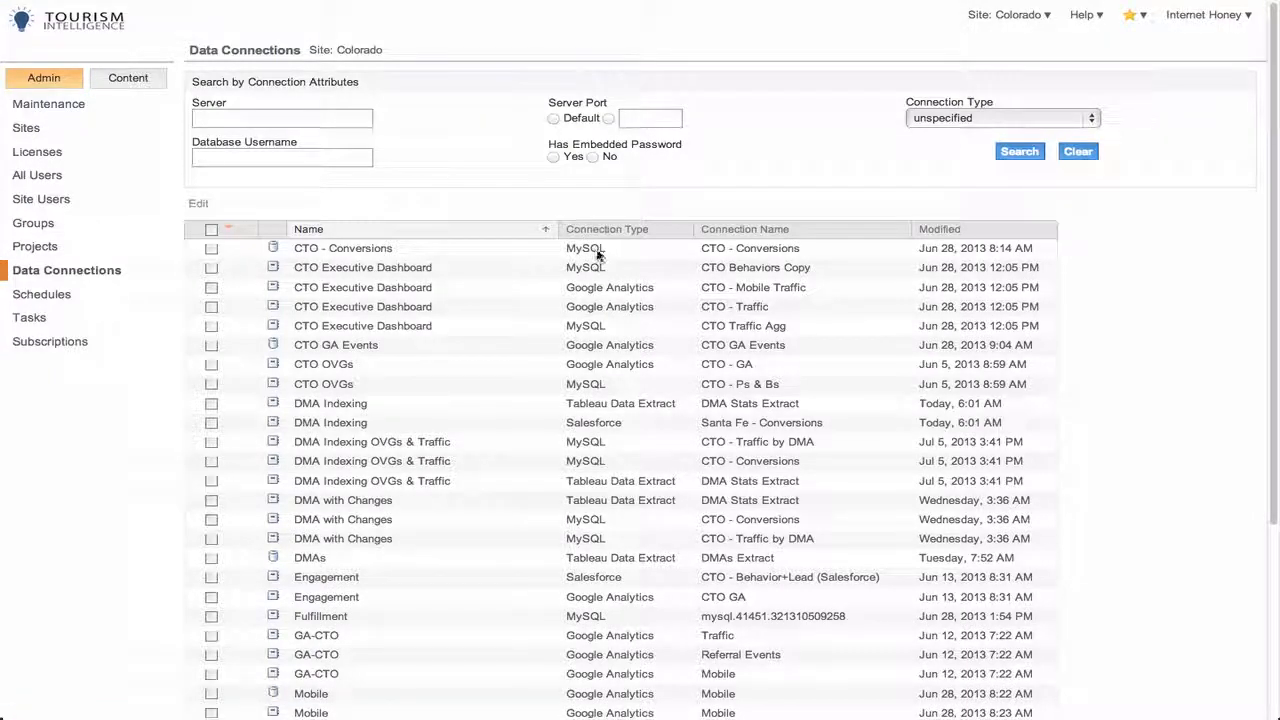
mouse_move(630, 302)
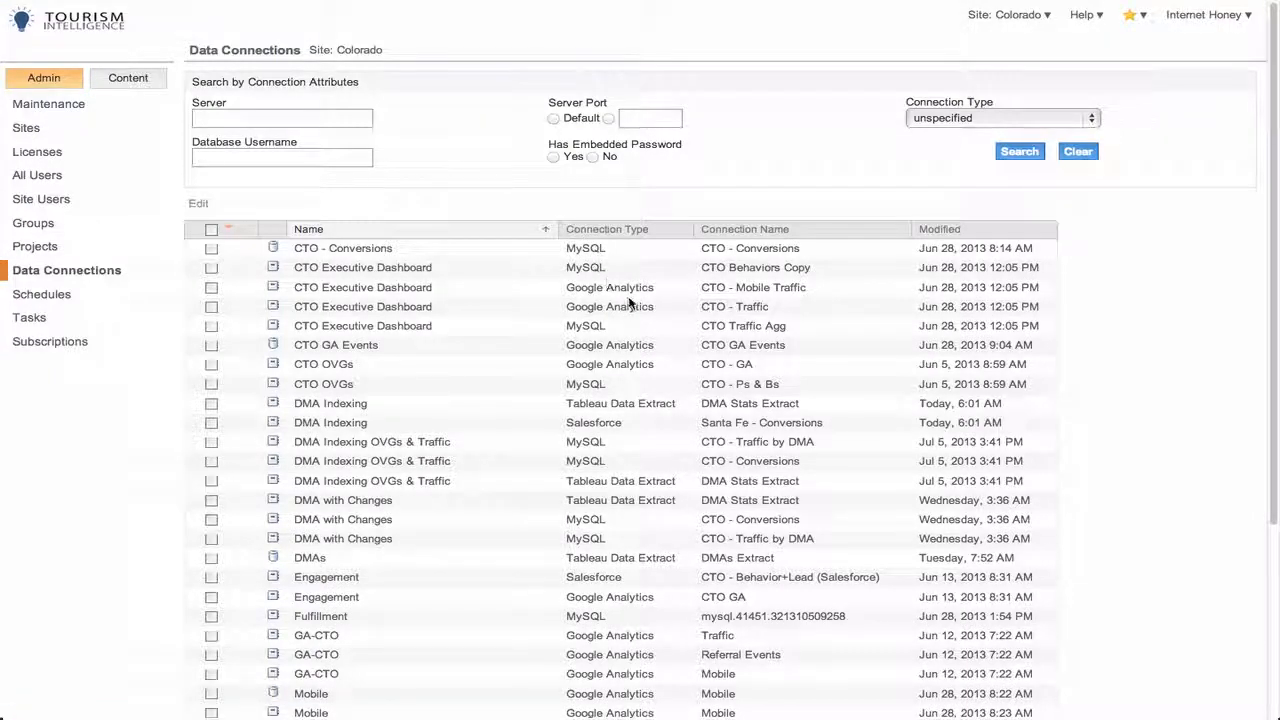
scroll(down, 3)
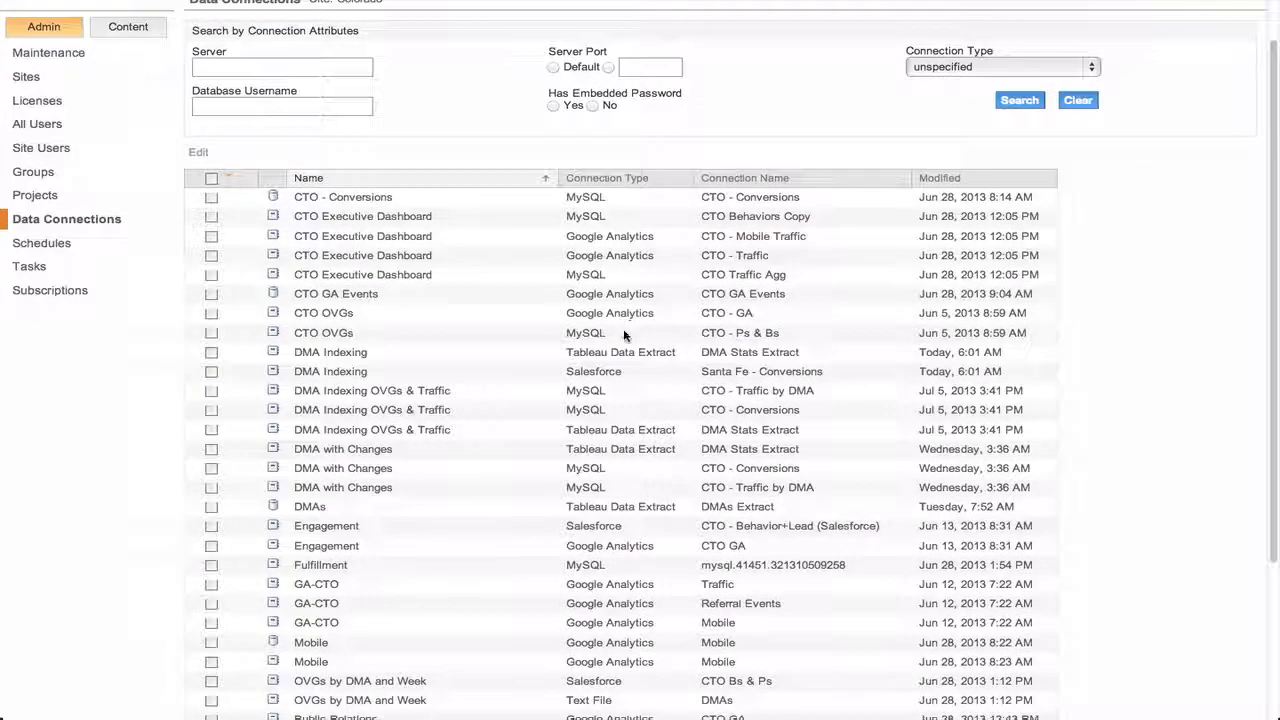
scroll(down, 3)
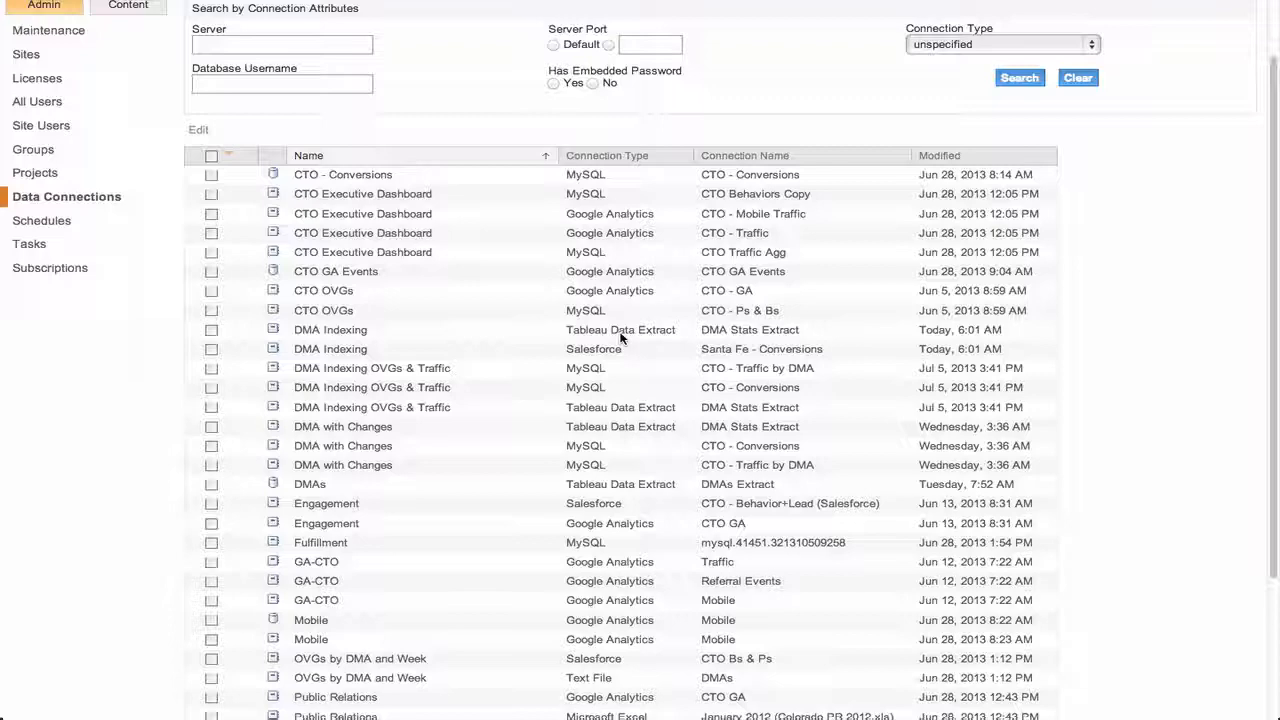
mouse_move(614, 352)
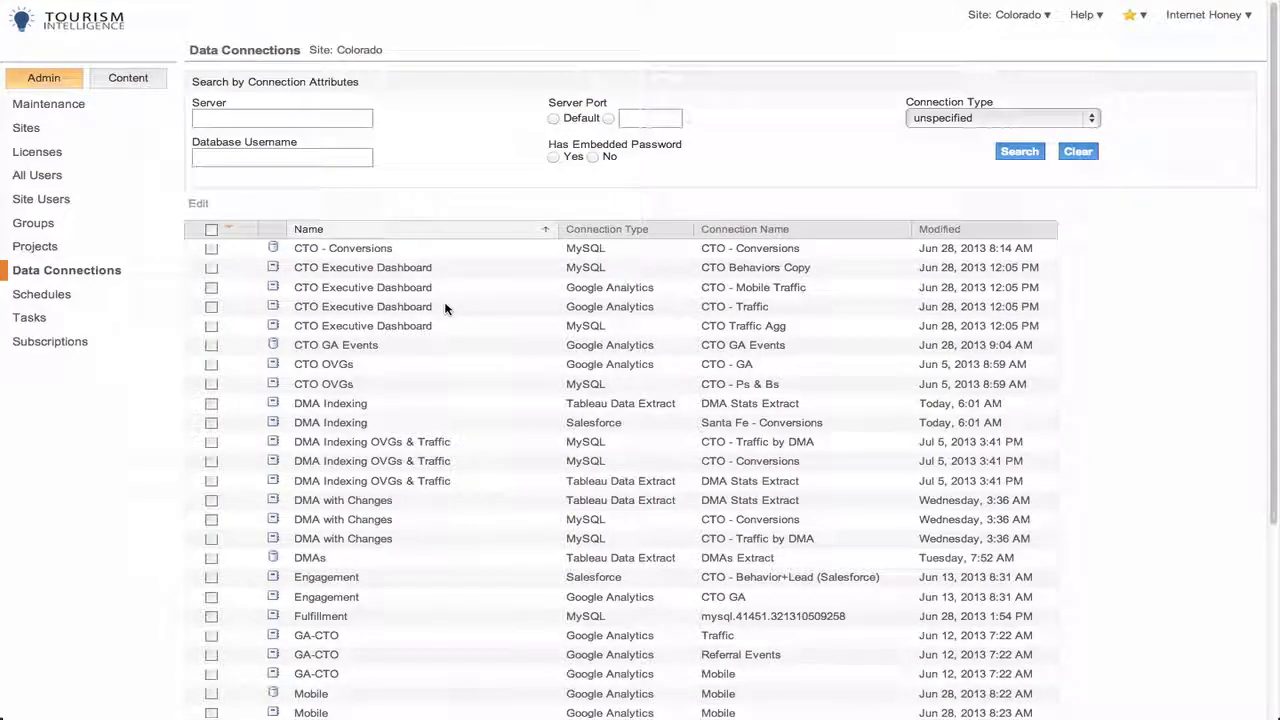
click(40, 294)
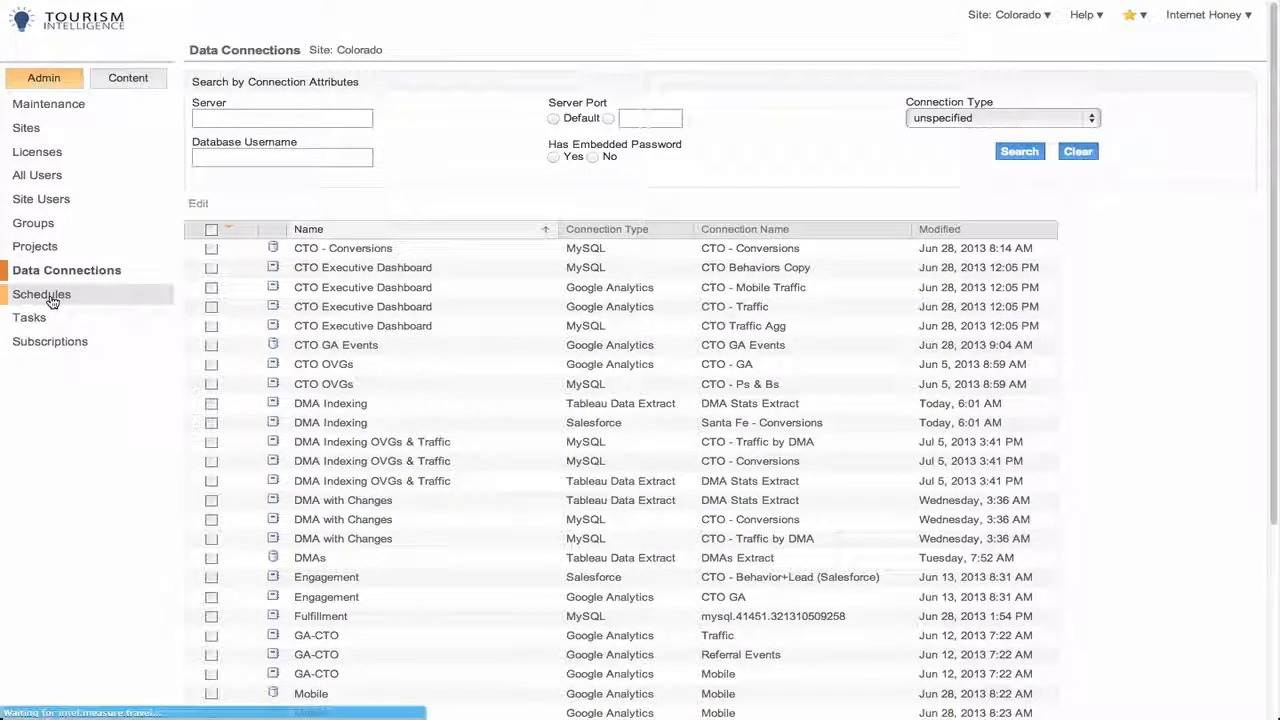
Show the Schedules page listing six extract and subscription schedules with next run times
click(40, 294)
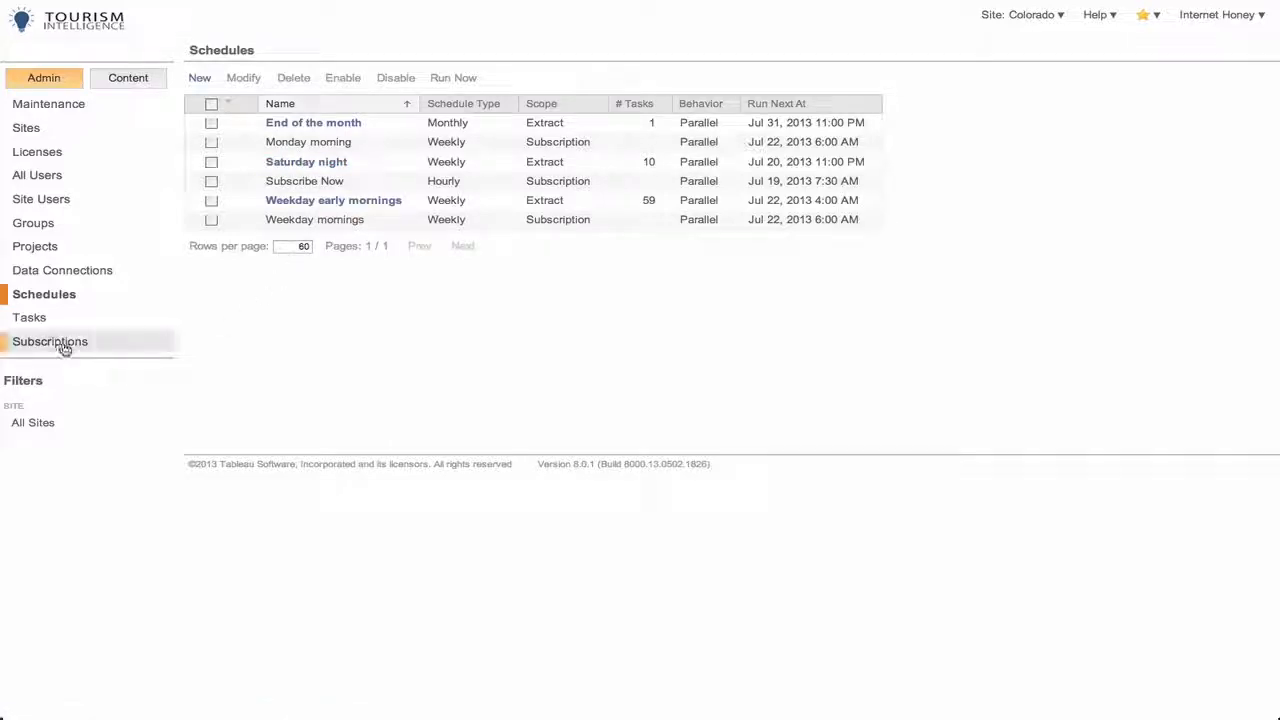
Show the Subscriptions page with its two weekday-morning subscriptions and their subjects
click(50, 340)
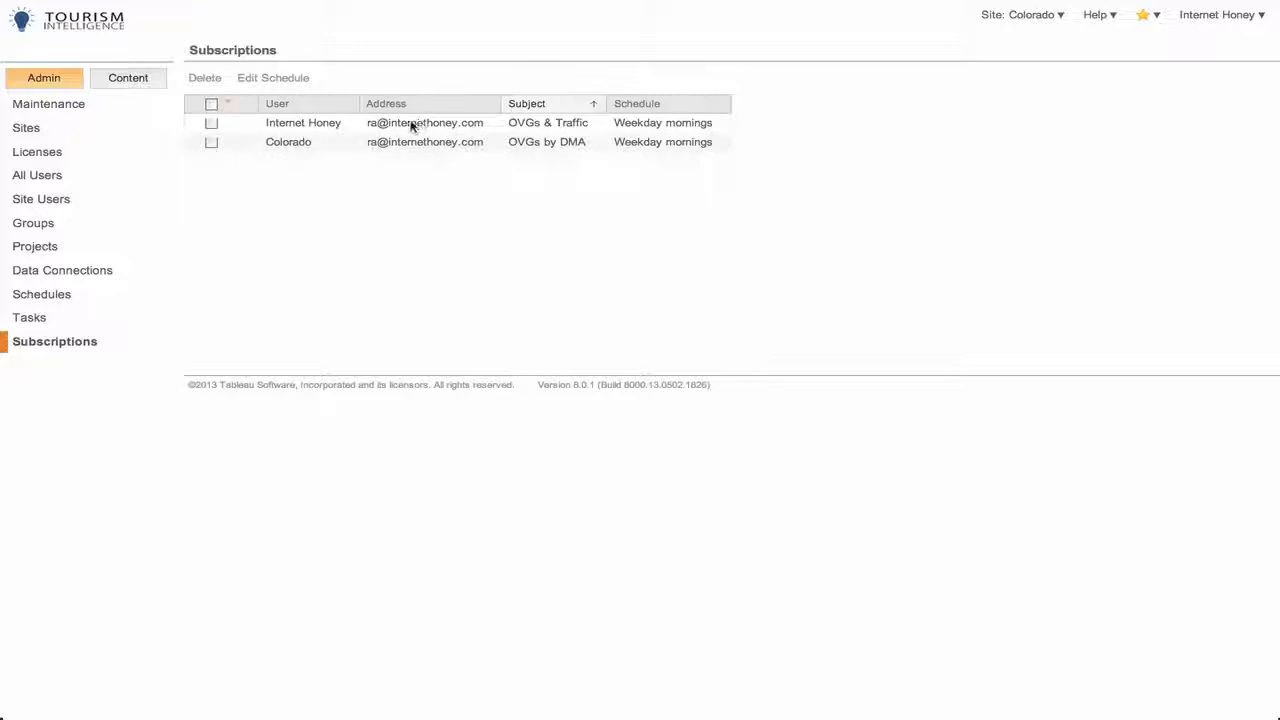
mouse_move(544, 128)
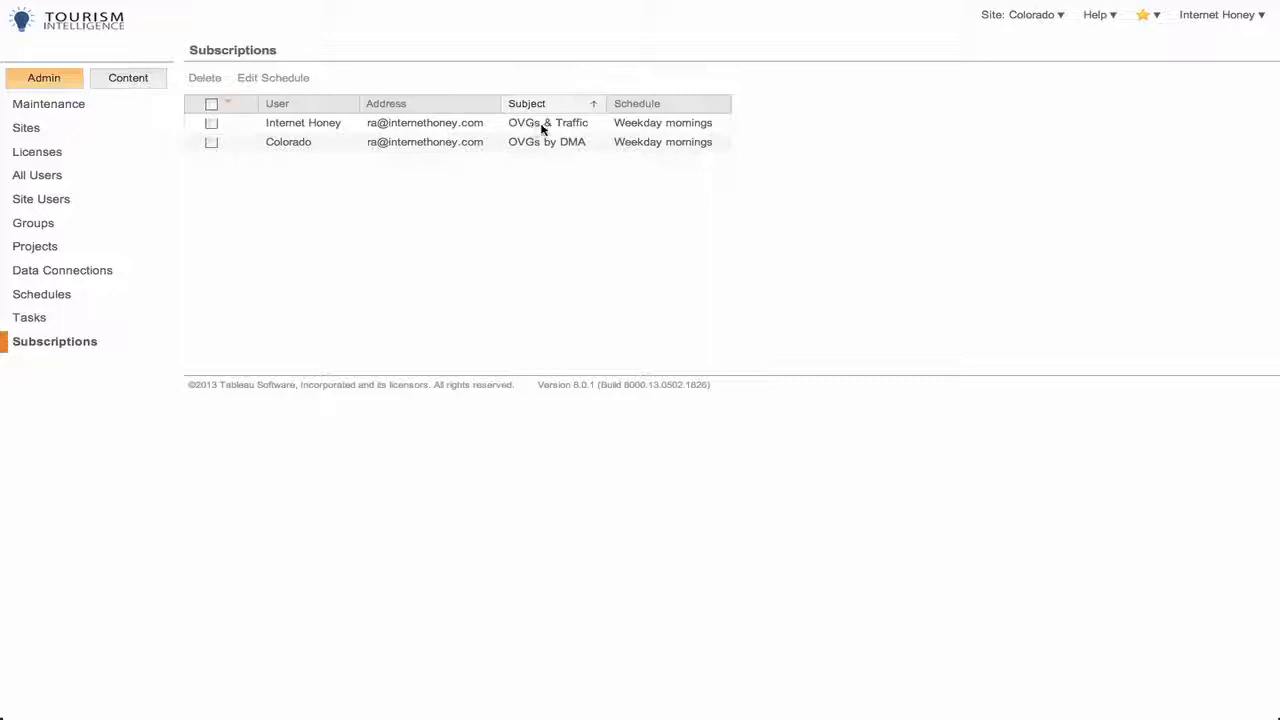
mouse_move(632, 130)
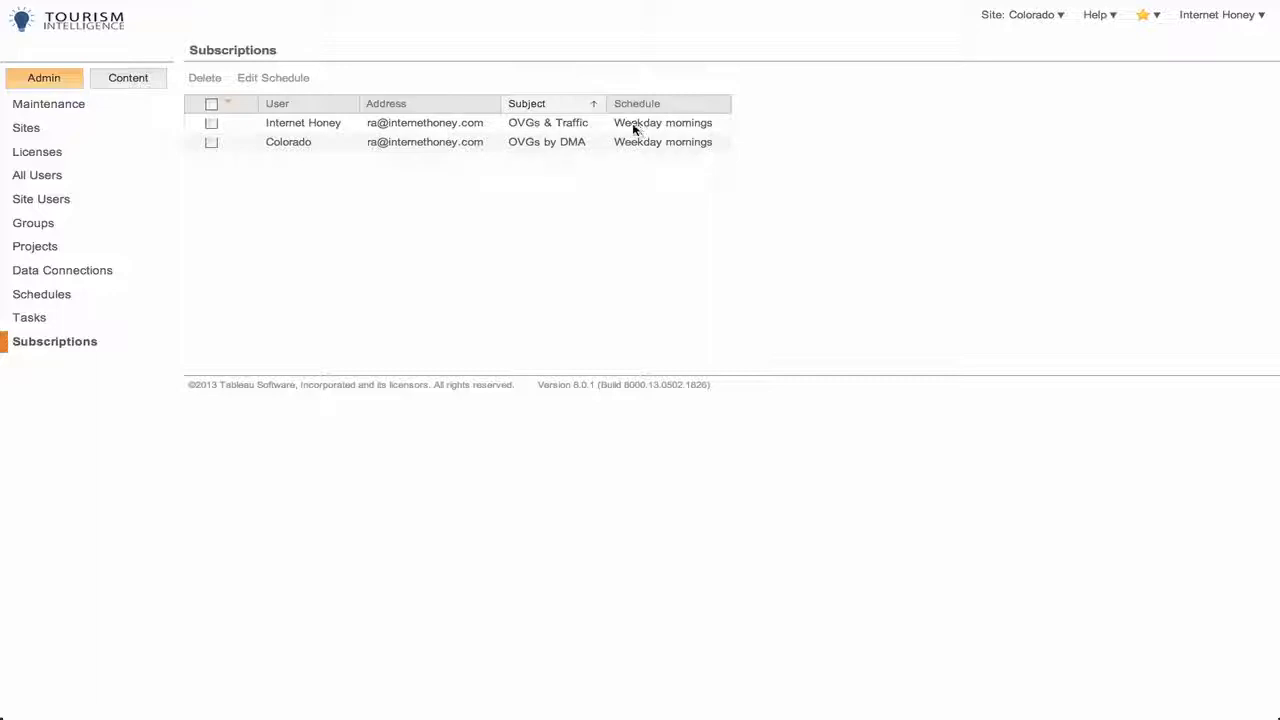
mouse_move(658, 128)
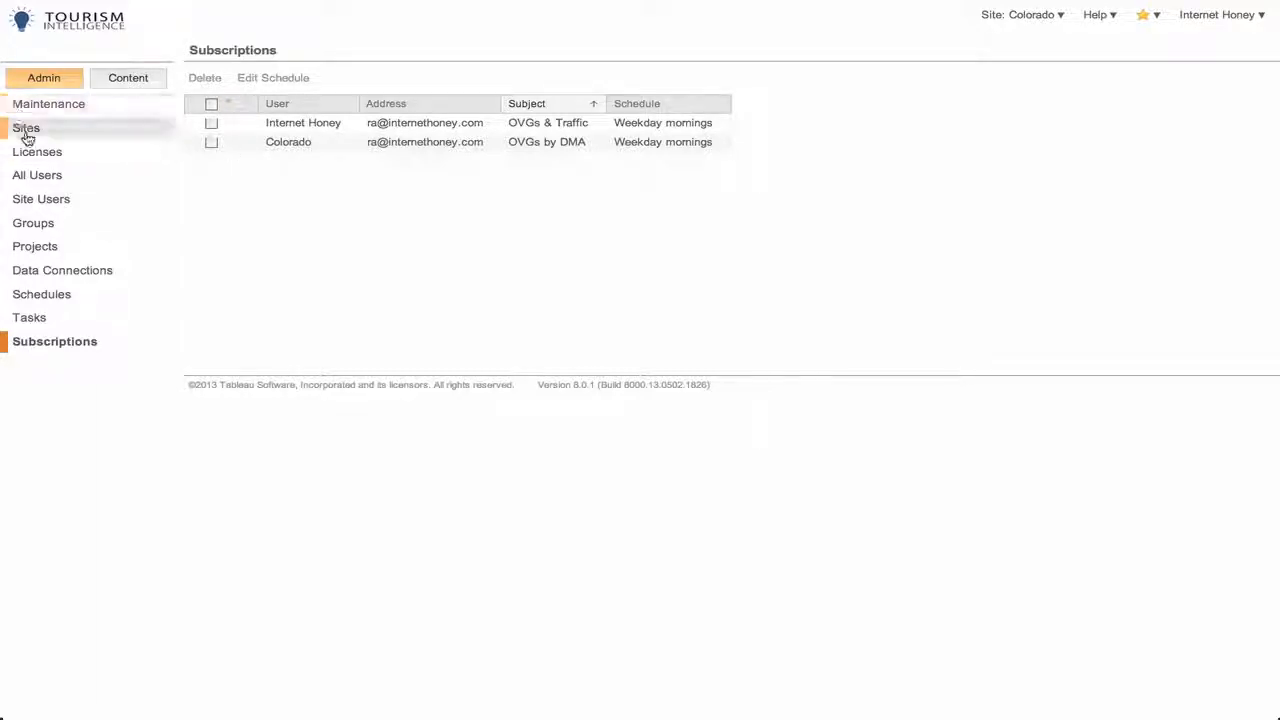
From the Sites list, start an Add New Site form named Site12 and cancel without creating it
click(26, 128)
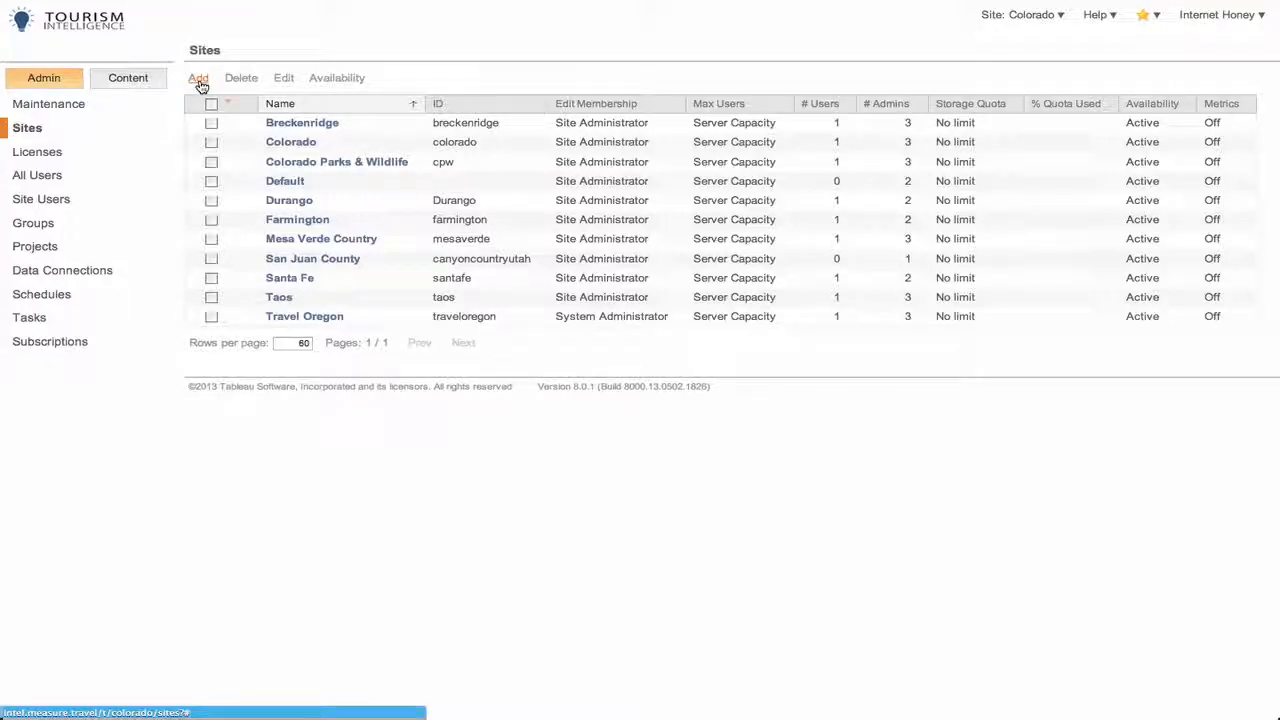
click(198, 78)
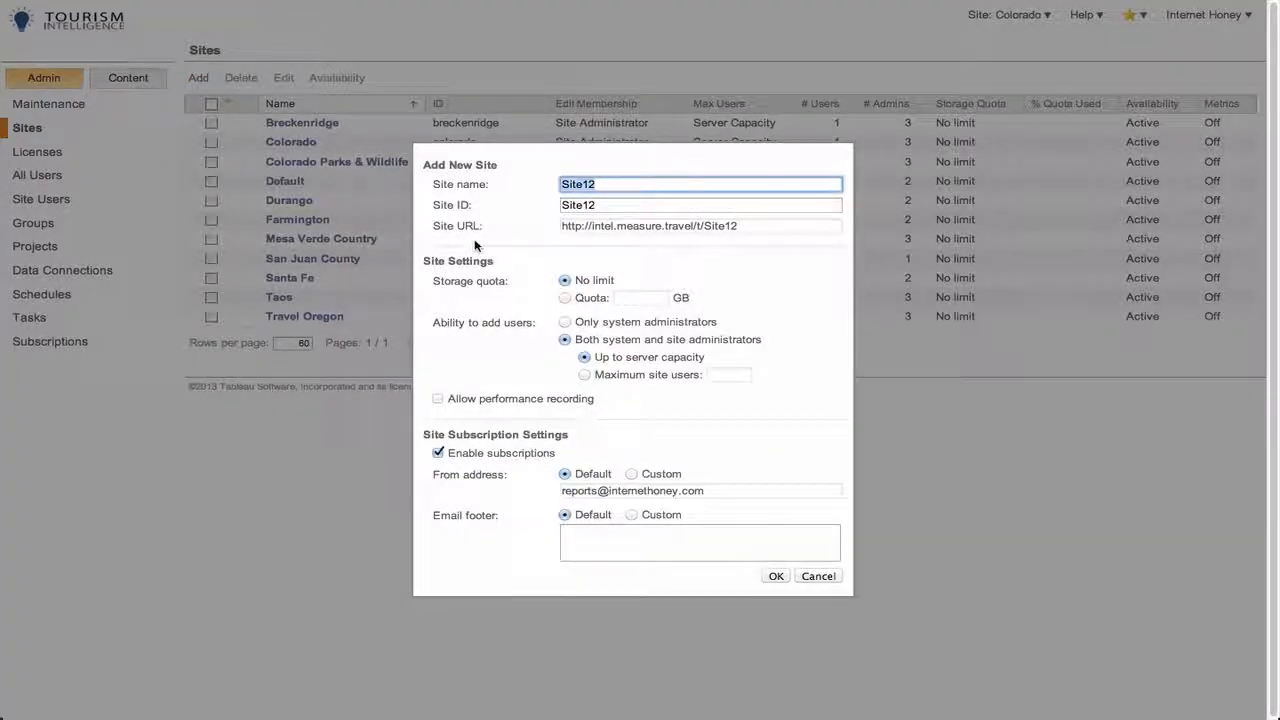
mouse_move(660, 222)
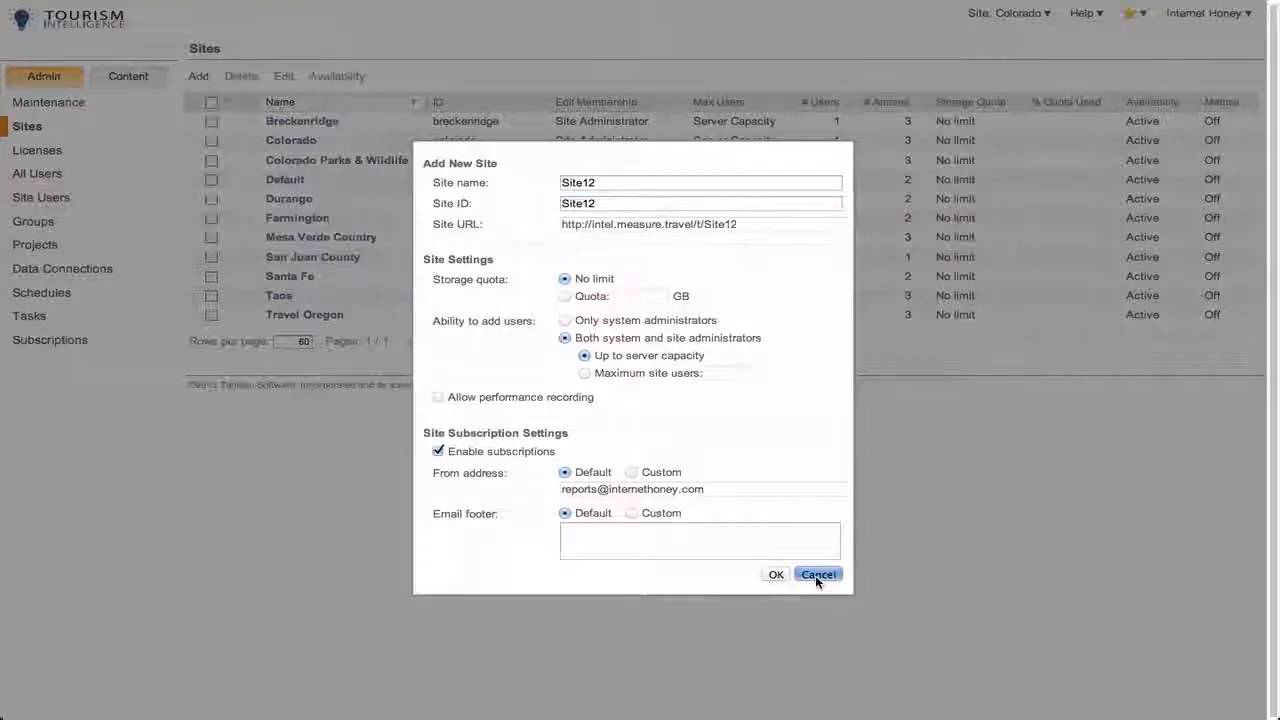
click(818, 574)
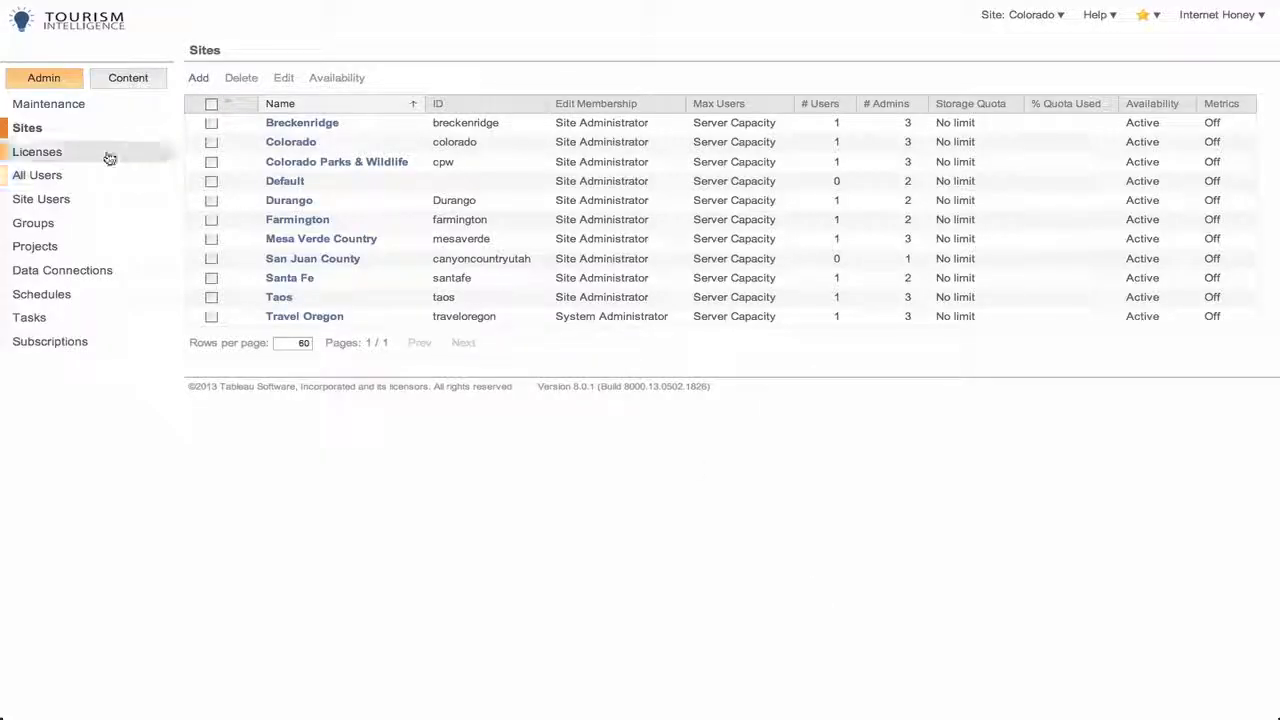